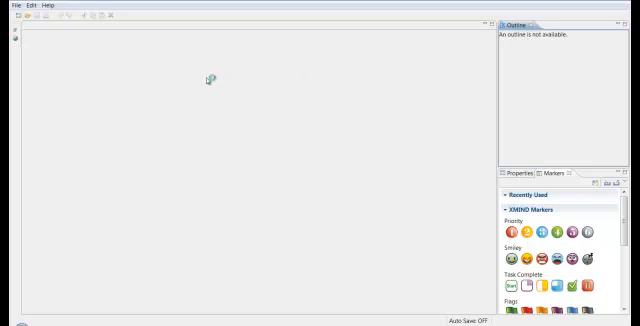
{"action": "mouse_move", "coordinate": [96, 89]}
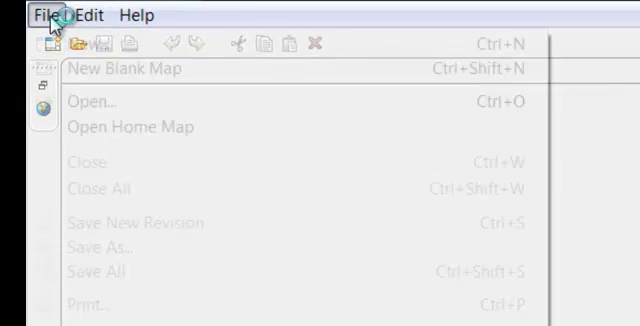
Revisit the Edit and File menus, then browse the Priority, Smiley, Stars and Others markers
{"action": "left_click", "coordinate": [104, 15]}
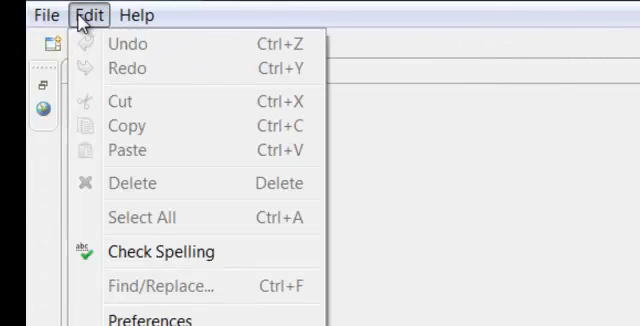
{"action": "left_click", "coordinate": [46, 15]}
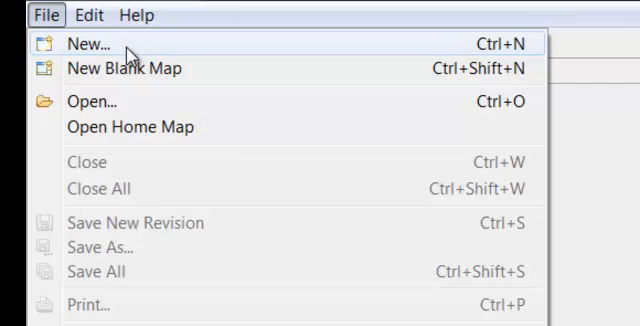
{"action": "mouse_move", "coordinate": [170, 70]}
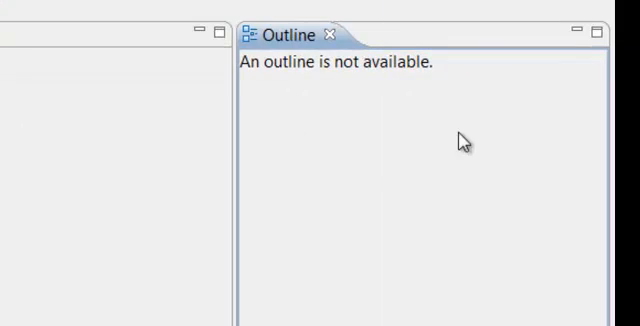
{"action": "mouse_move", "coordinate": [377, 81]}
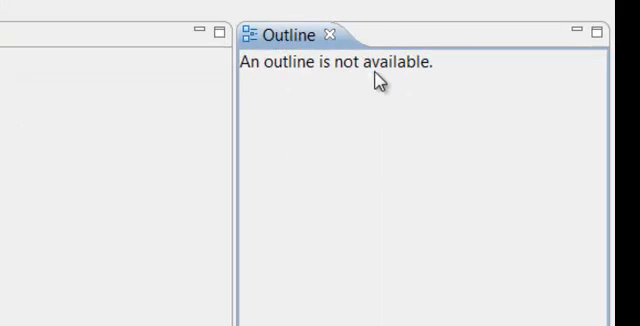
{"action": "mouse_move", "coordinate": [378, 85]}
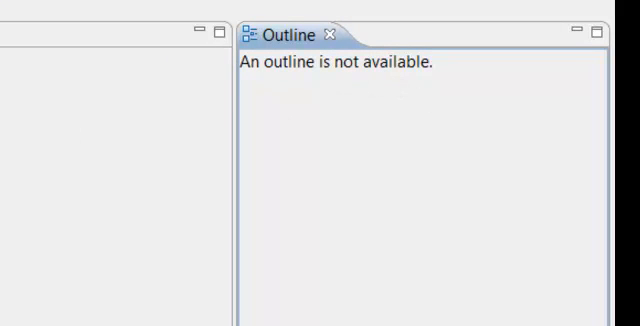
{"action": "mouse_move", "coordinate": [383, 148]}
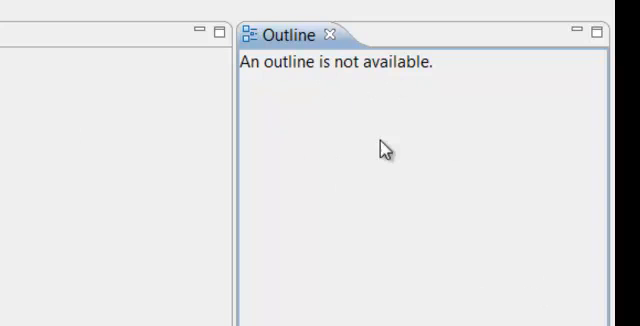
{"action": "mouse_move", "coordinate": [371, 194]}
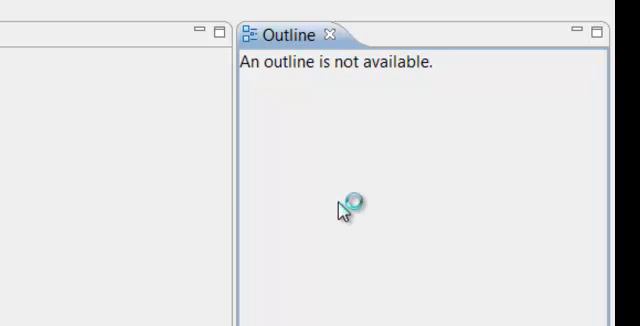
{"action": "mouse_move", "coordinate": [418, 137]}
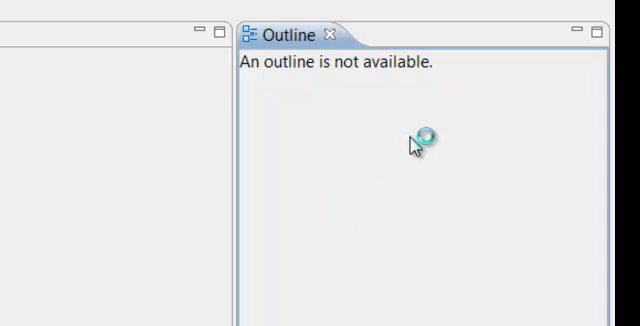
{"action": "mouse_move", "coordinate": [368, 298]}
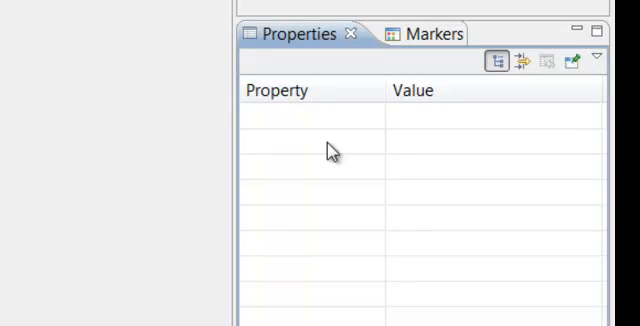
{"action": "mouse_move", "coordinate": [413, 171]}
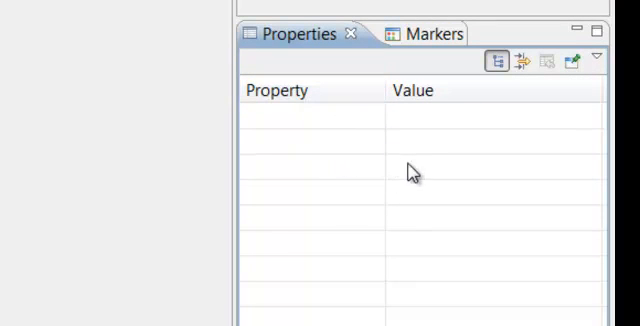
{"action": "mouse_move", "coordinate": [414, 175]}
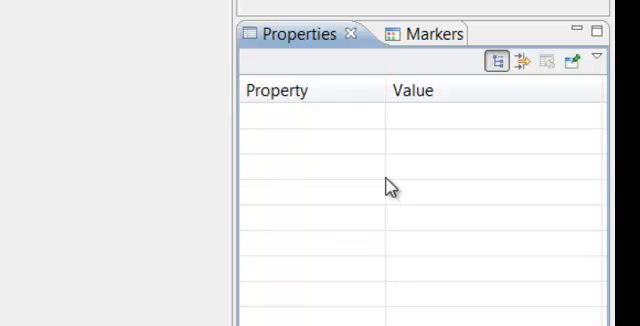
{"action": "mouse_move", "coordinate": [350, 172]}
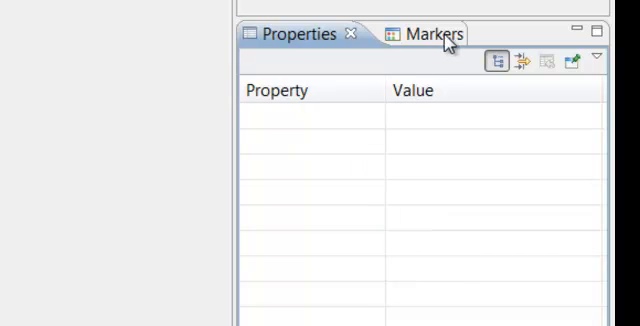
{"action": "mouse_move", "coordinate": [430, 40]}
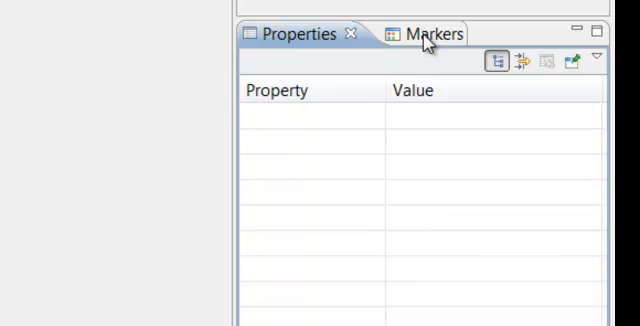
{"action": "left_click", "coordinate": [432, 34]}
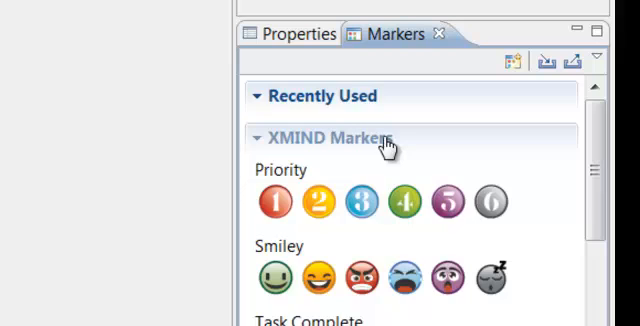
{"action": "scroll", "scroll_direction": "down", "scroll_amount": 3}
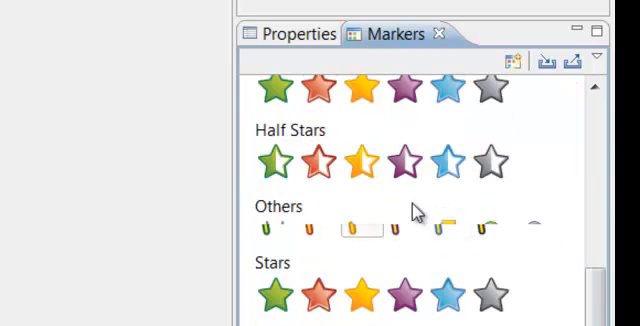
{"action": "scroll", "scroll_direction": "up", "scroll_amount": 3}
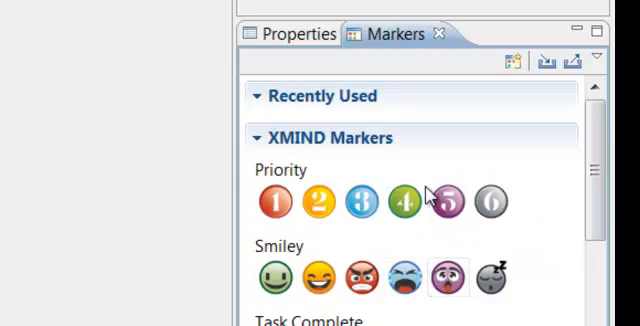
{"action": "scroll", "scroll_direction": "down", "scroll_amount": 3}
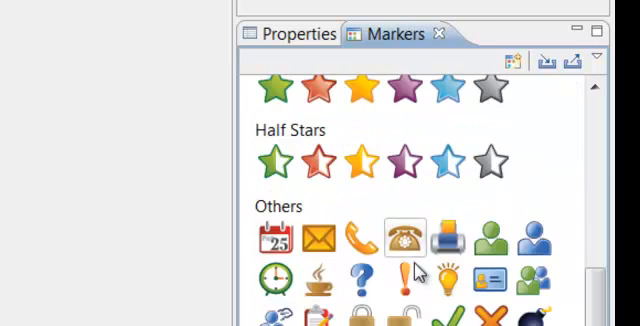
{"action": "scroll", "scroll_direction": "up", "scroll_amount": 3}
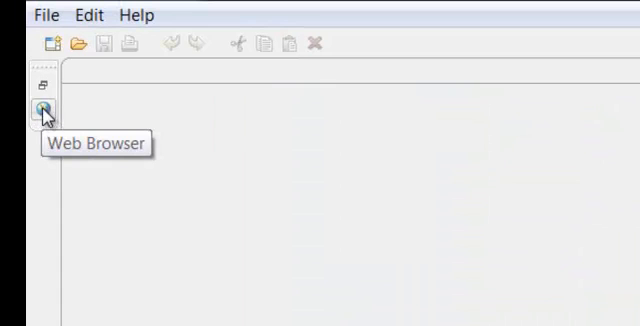
Open XMind's built-in web browser and load google.com in its address box
{"action": "left_click", "coordinate": [40, 105]}
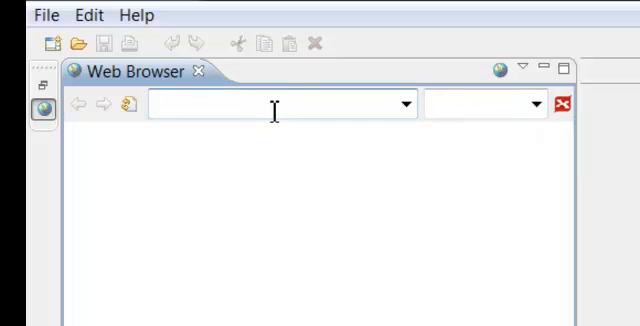
{"action": "type", "text": "http://www.xmind.net/xmind/go"}
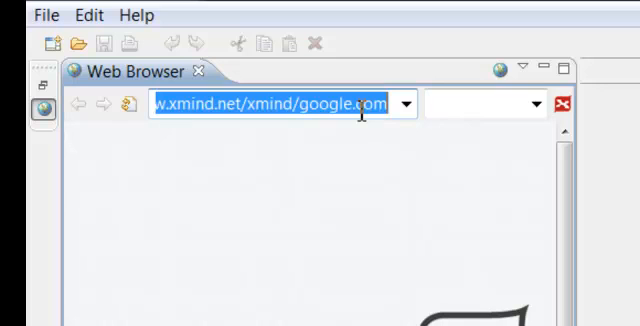
{"action": "type", "text": "google.com"}
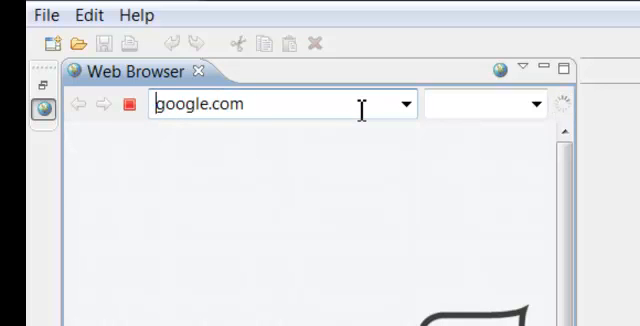
{"action": "key", "text": "Return"}
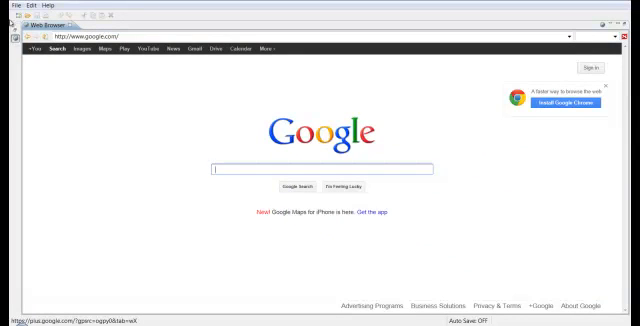
{"action": "mouse_move", "coordinate": [20, 49]}
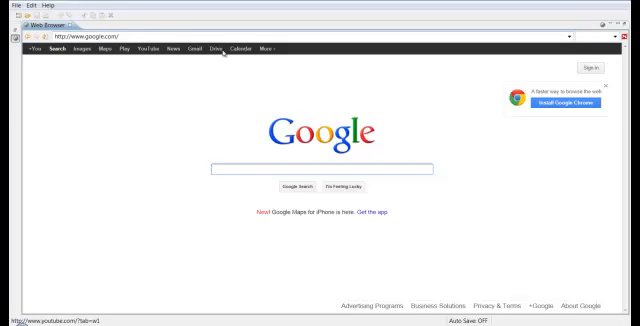
{"action": "mouse_move", "coordinate": [336, 113]}
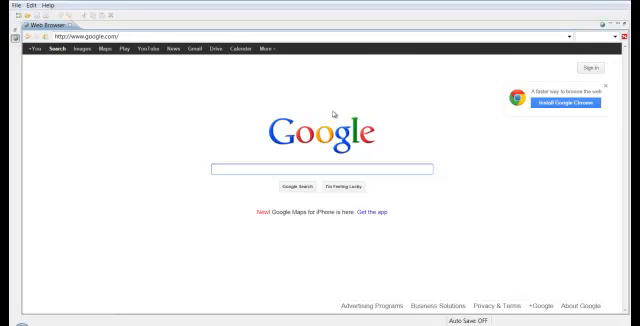
{"action": "left_click", "coordinate": [313, 168]}
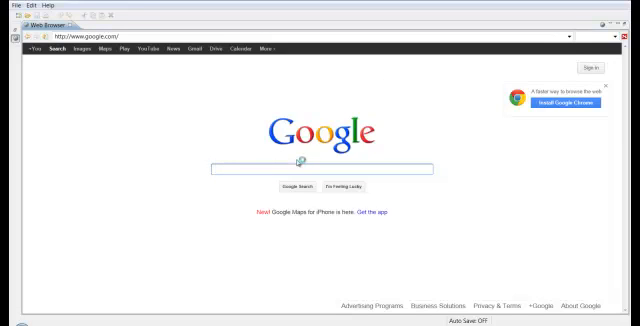
{"action": "mouse_move", "coordinate": [211, 88]}
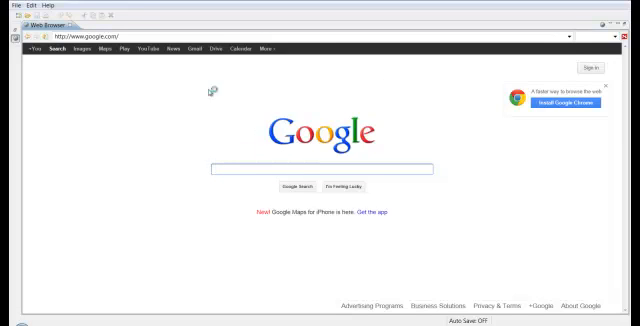
{"action": "left_click", "coordinate": [320, 168]}
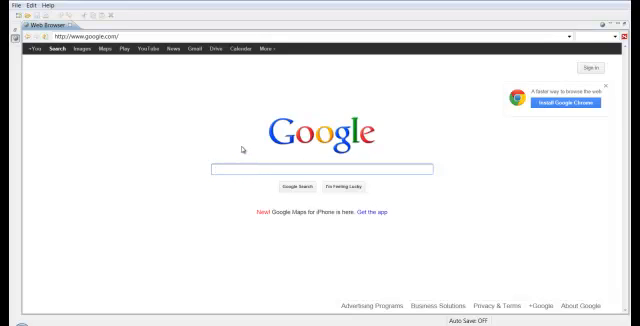
{"action": "left_click", "coordinate": [320, 169]}
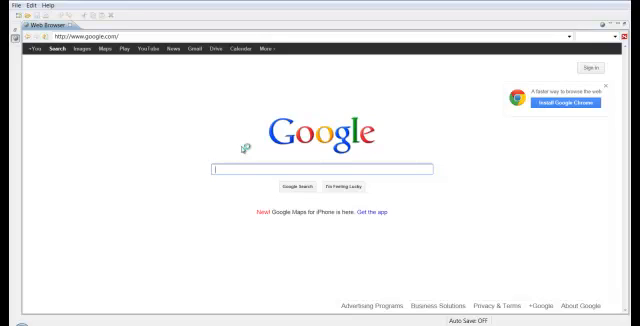
{"action": "mouse_move", "coordinate": [243, 149]}
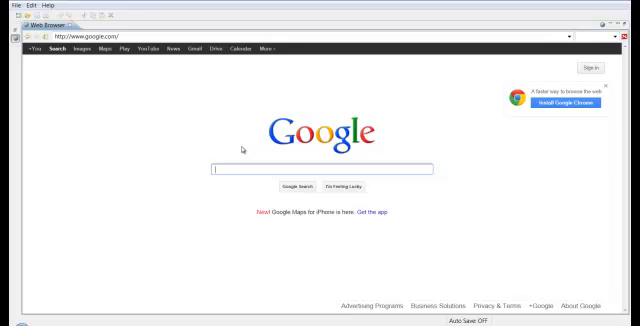